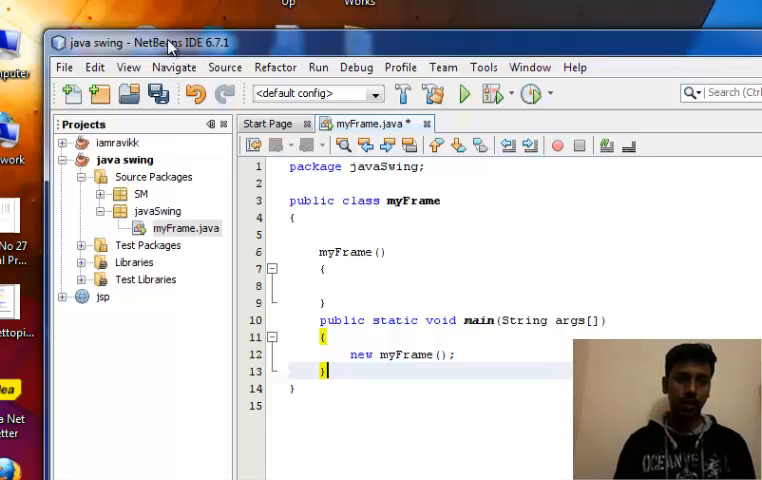
# Maximize the NetBeans IDE window so the myFrame.java editor fills the screen.
pyautogui.click(280, 72)
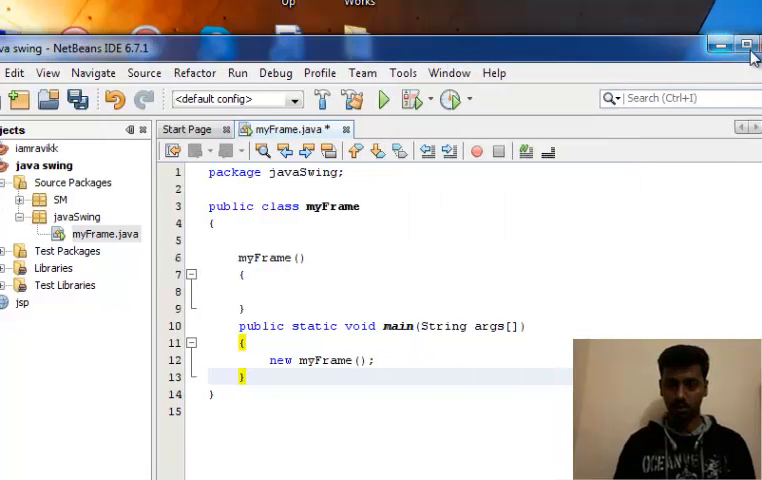
pyautogui.click(660, 98)
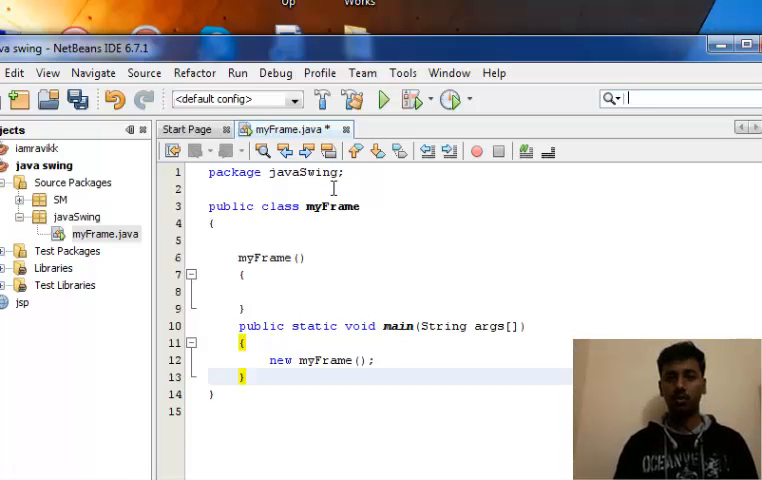
# Add 'import java.awt.*;' and 'import javax.swing.JFrame;' above the myFrame class declaration.
pyautogui.write('import java.awt.Fl')
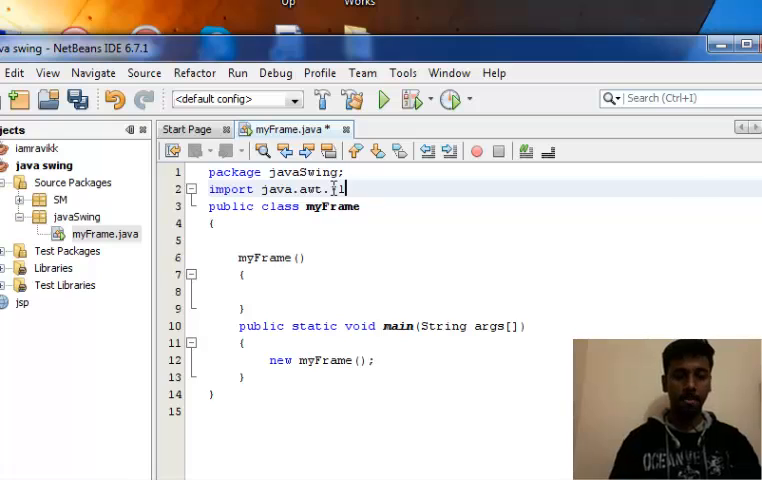
pyautogui.write('import javax.swing')
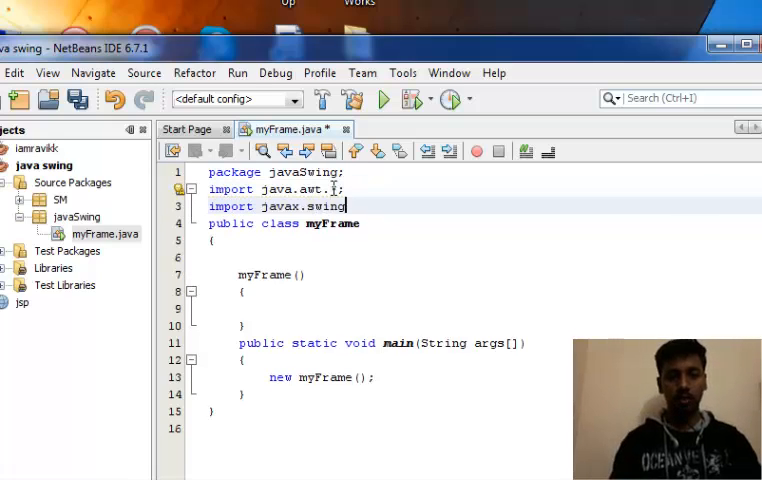
pyautogui.write('.')
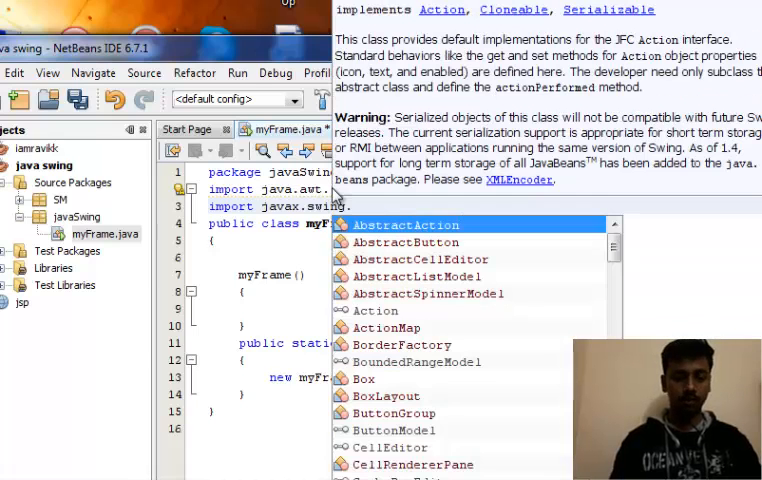
pyautogui.press('Escape')
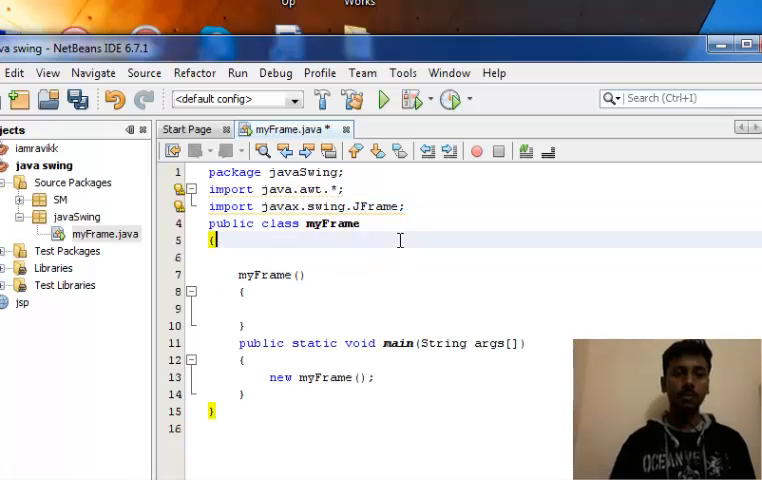
pyautogui.doubleClick(338, 223)
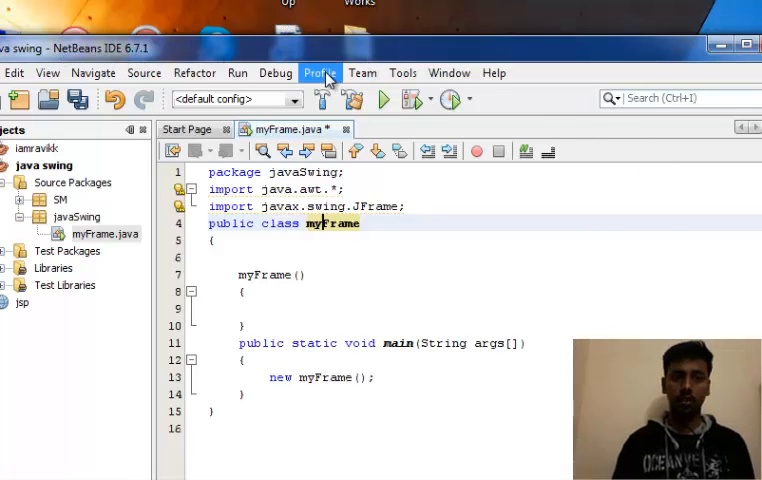
pyautogui.click(449, 72)
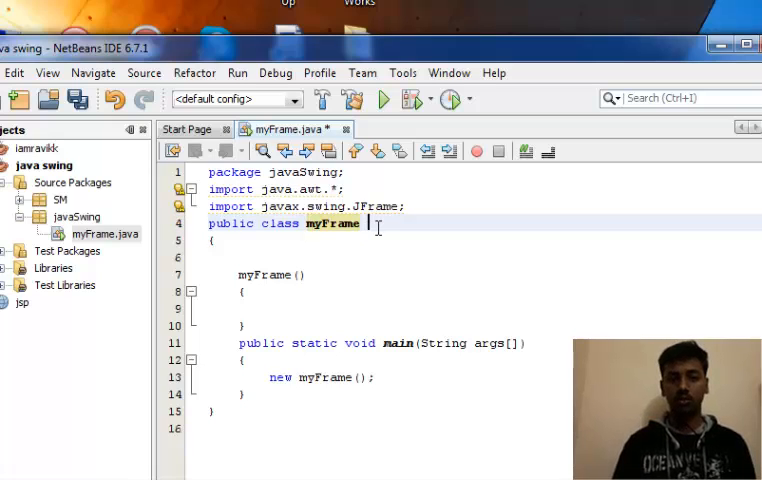
# Declare 'myFrame extends JFrame' and add setSize(200,200); and setVisible(true); to the constructor.
pyautogui.write('extends')
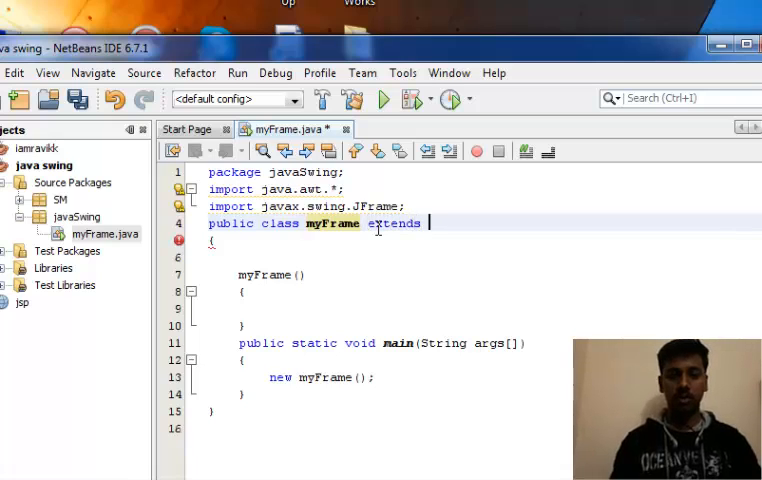
pyautogui.write('JFrame')
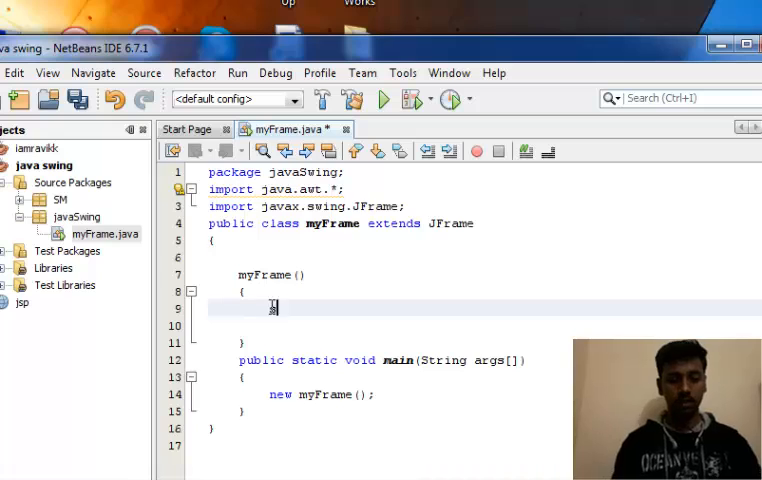
pyautogui.write('setSize(2)')
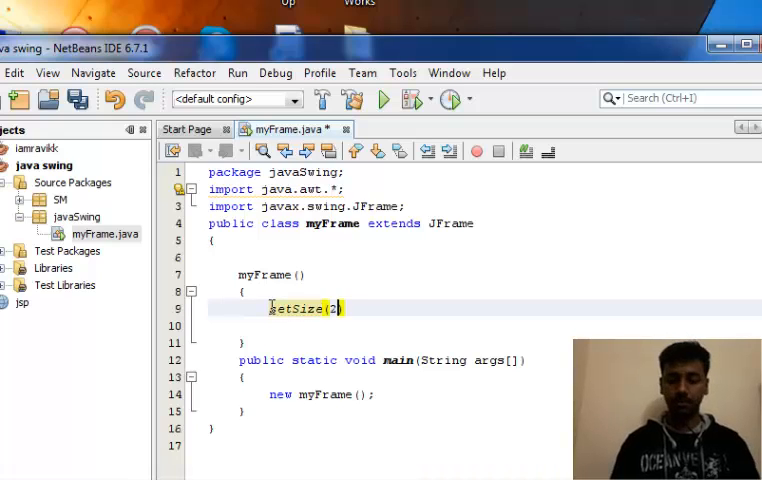
pyautogui.write('00,200);')
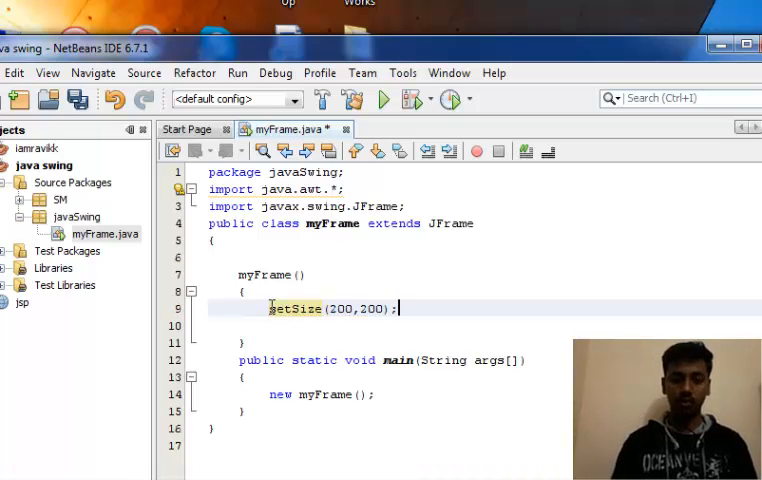
pyautogui.write('setVis')
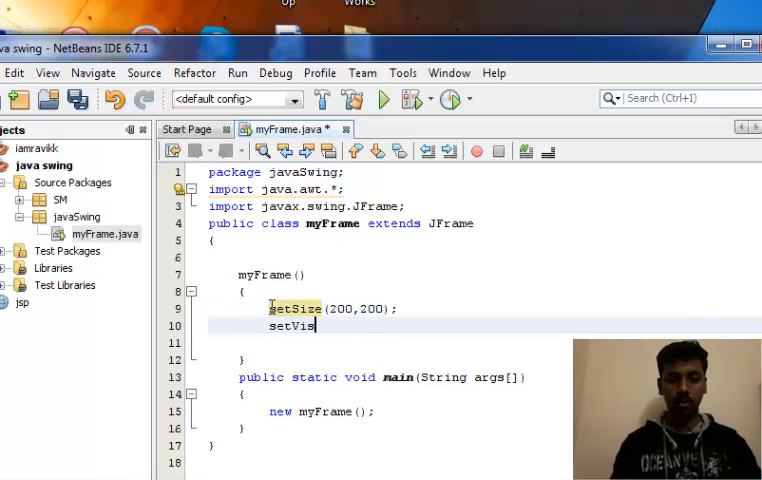
pyautogui.write('ble')
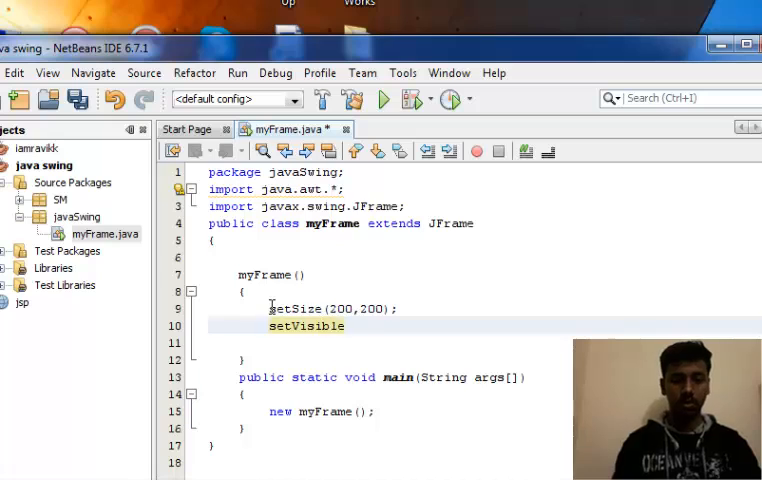
pyautogui.write('(true);')
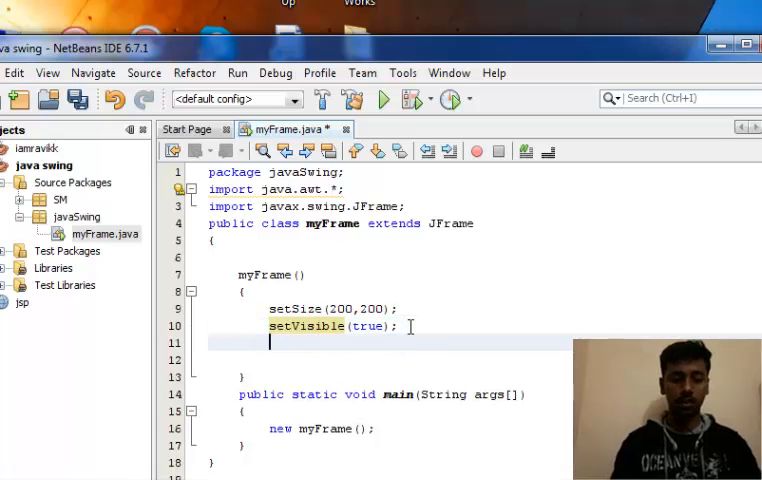
# Add setDefaultCloseOperation(EXIT_ON_CLOSE); to the myFrame constructor using code completion.
pyautogui.write('setDefaultCloseOperation(WIDTH);')
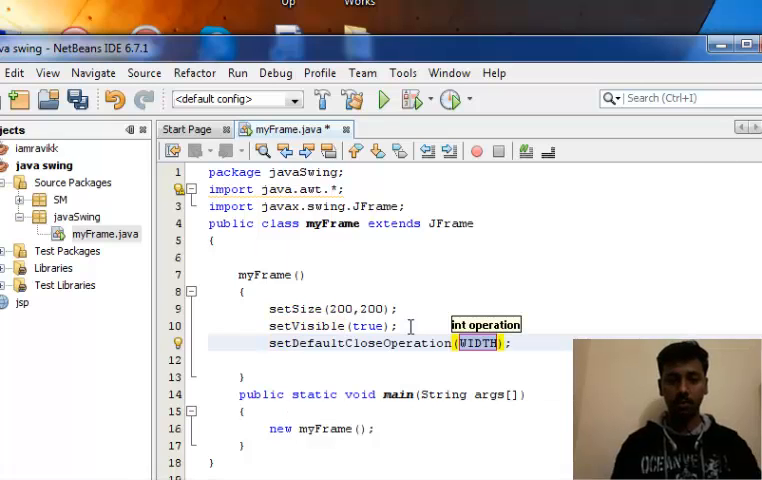
pyautogui.write('E')
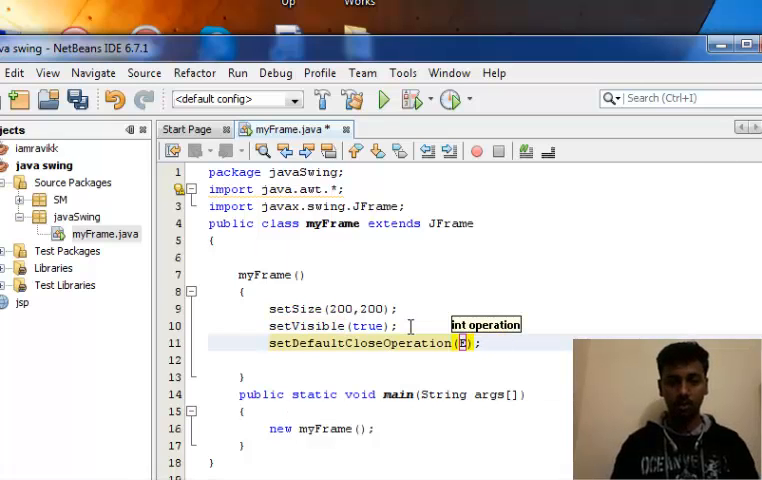
pyautogui.write('xi')
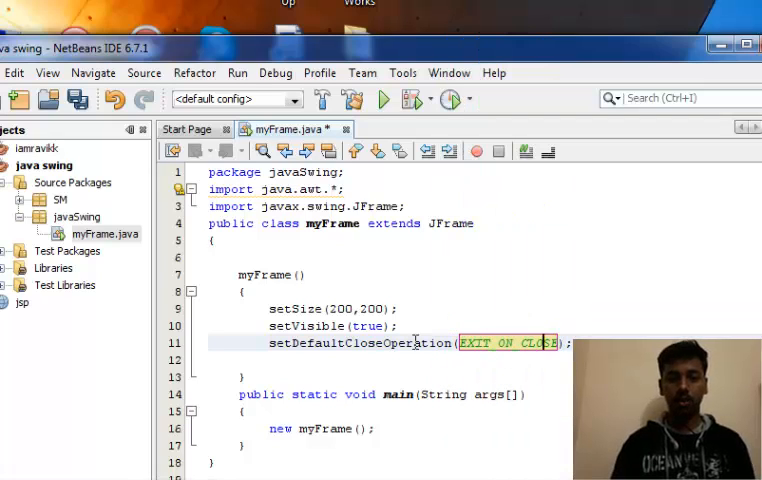
pyautogui.moveTo(538, 334)
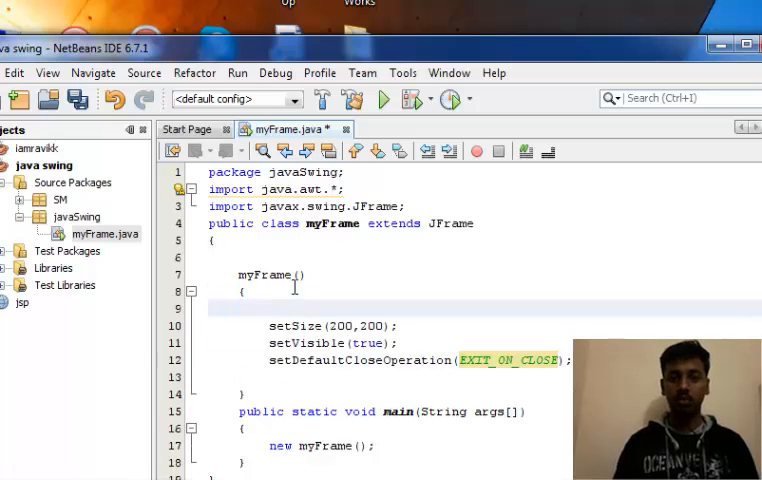
# Comment out a super title call and add setTitle("this is my first frame") to the constructor.
pyautogui.write('super("this is my')
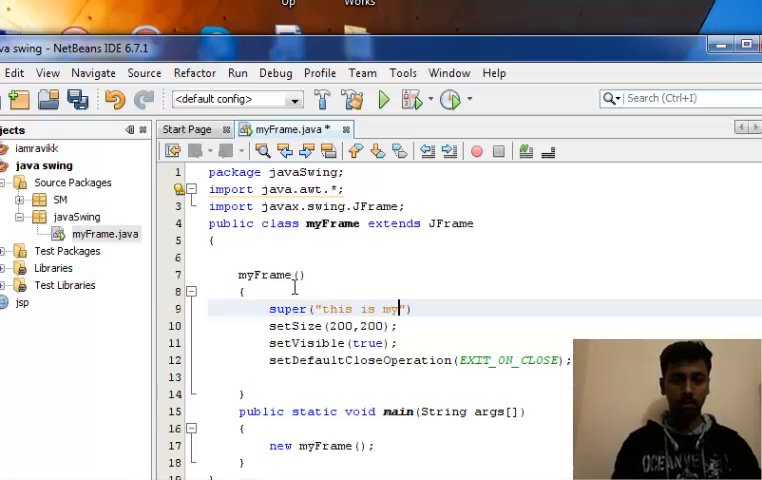
pyautogui.write('frist frame')
pyautogui.write('set')
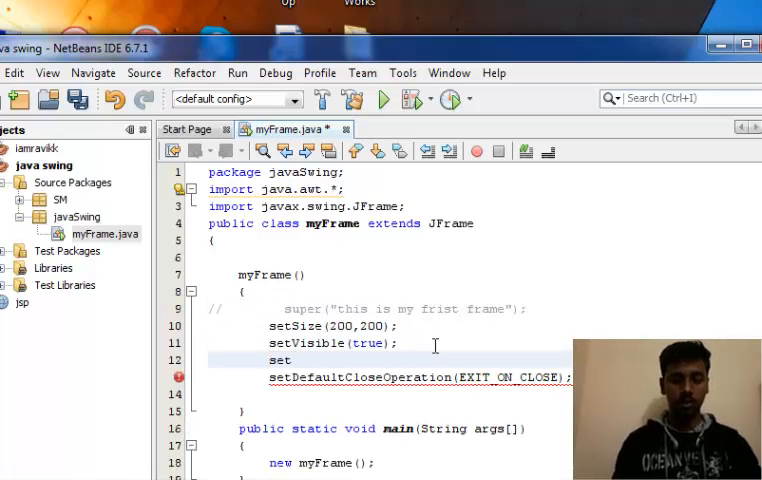
pyautogui.write('Title("')
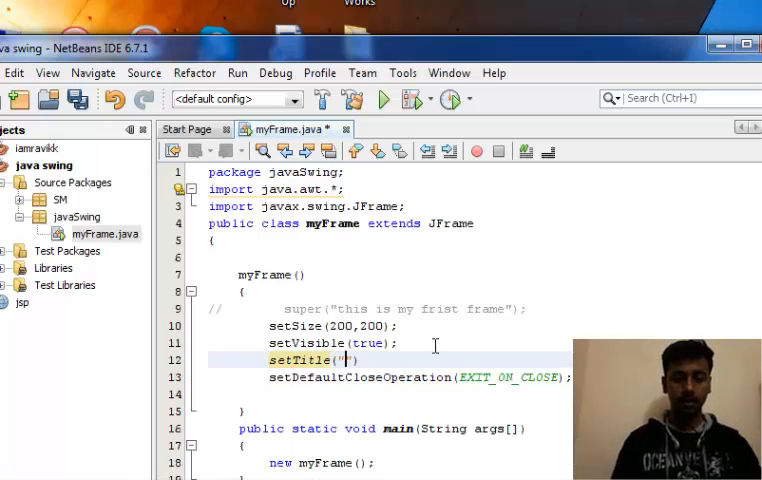
pyautogui.write('this is my fris')
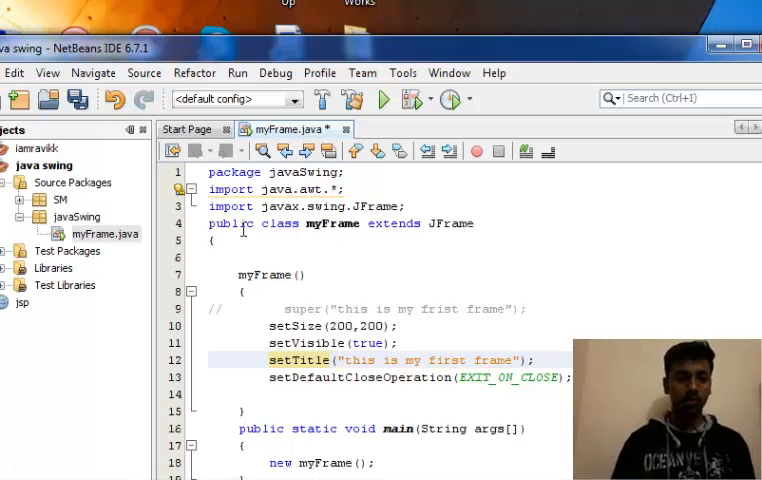
# Run myFrame.java, view the 'this is my first frame' window, then close it.
pyautogui.rightClick(78, 232)
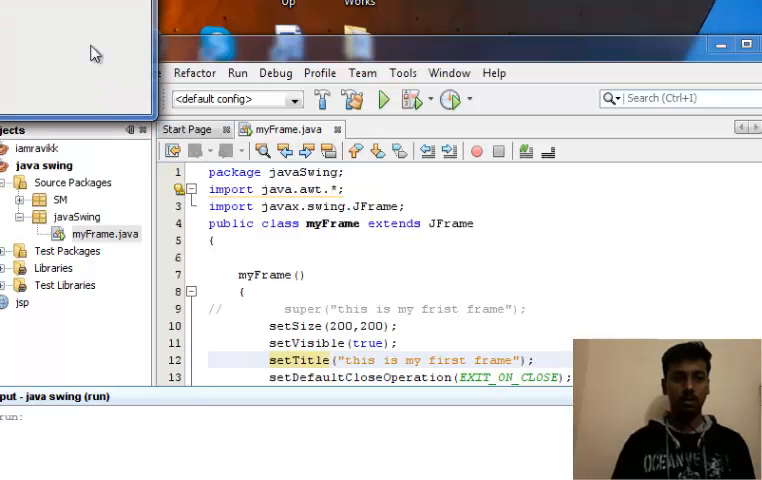
pyautogui.click(384, 99)
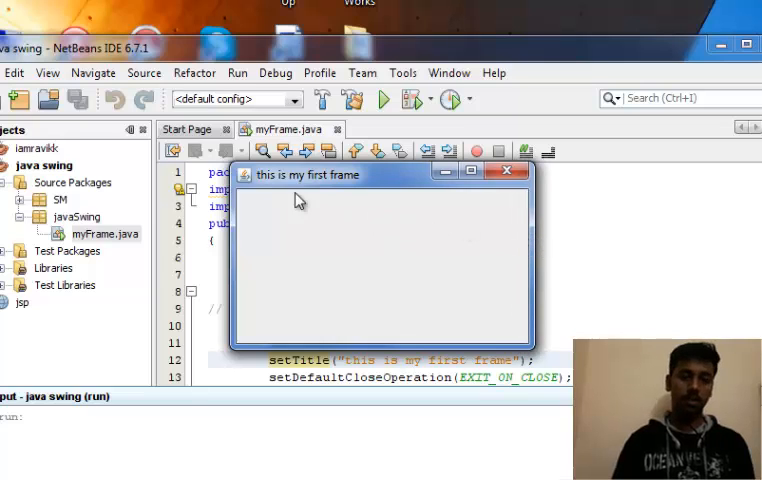
pyautogui.moveTo(248, 180)
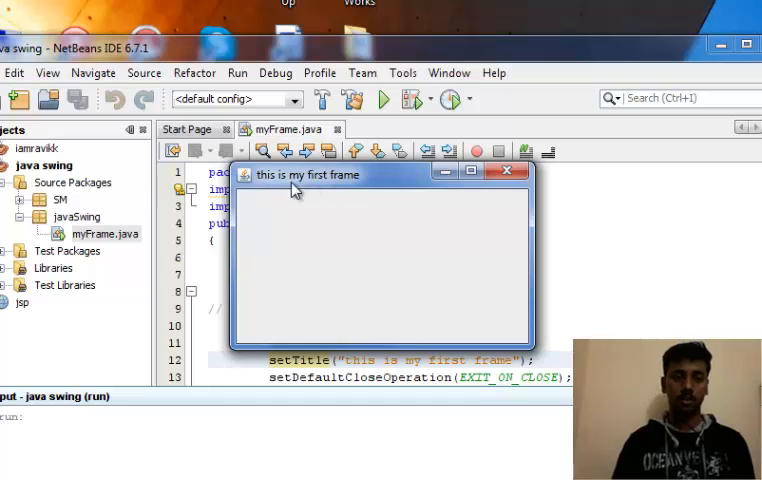
pyautogui.moveTo(332, 189)
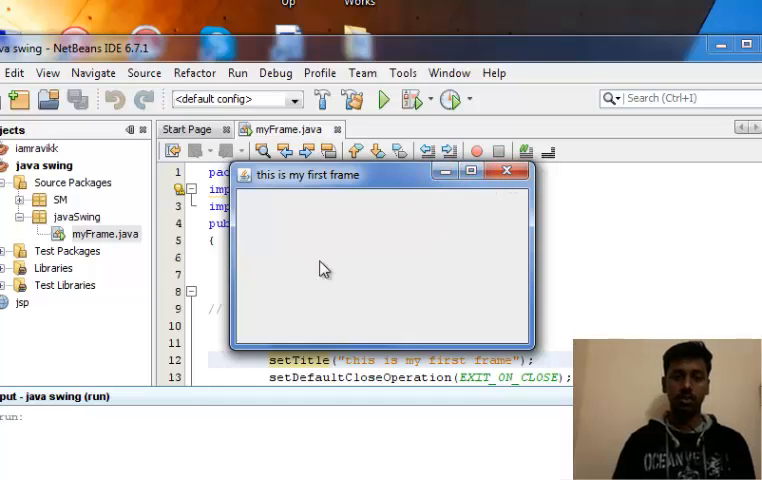
pyautogui.moveTo(315, 233)
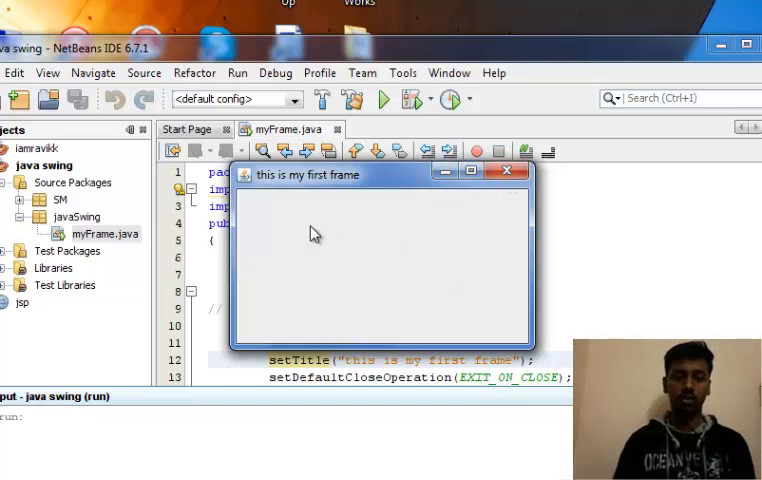
pyautogui.moveTo(345, 230)
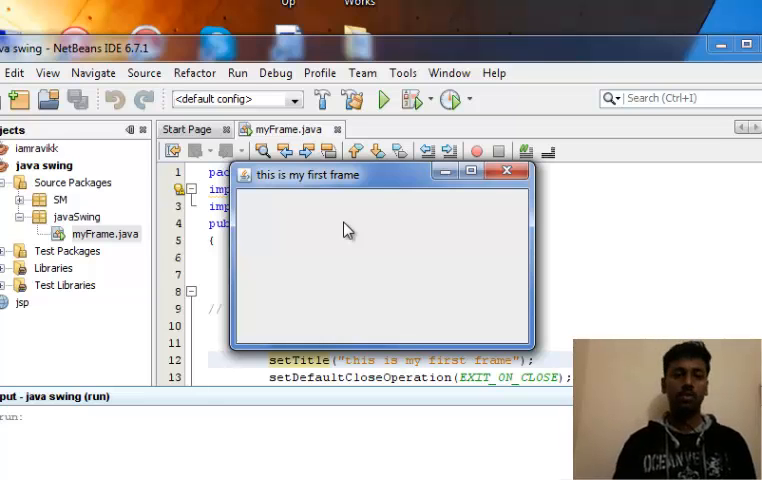
pyautogui.click(508, 172)
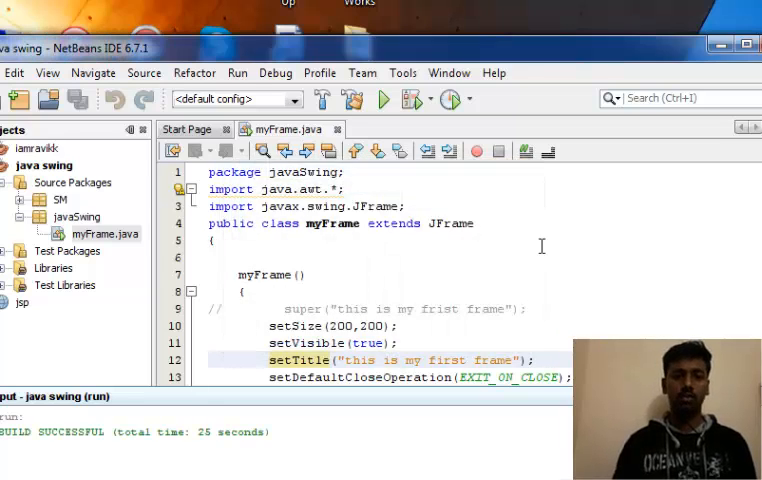